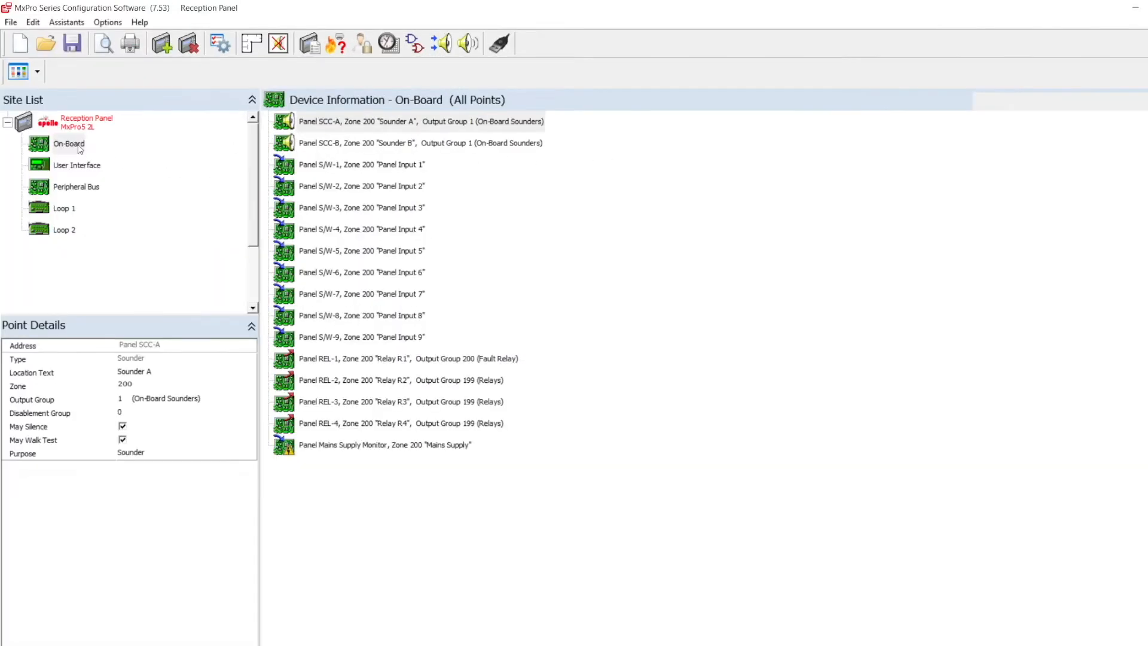
- Show the Reception Panel's on-board points and display Panel S/W-6's point details
left_click(70, 144)
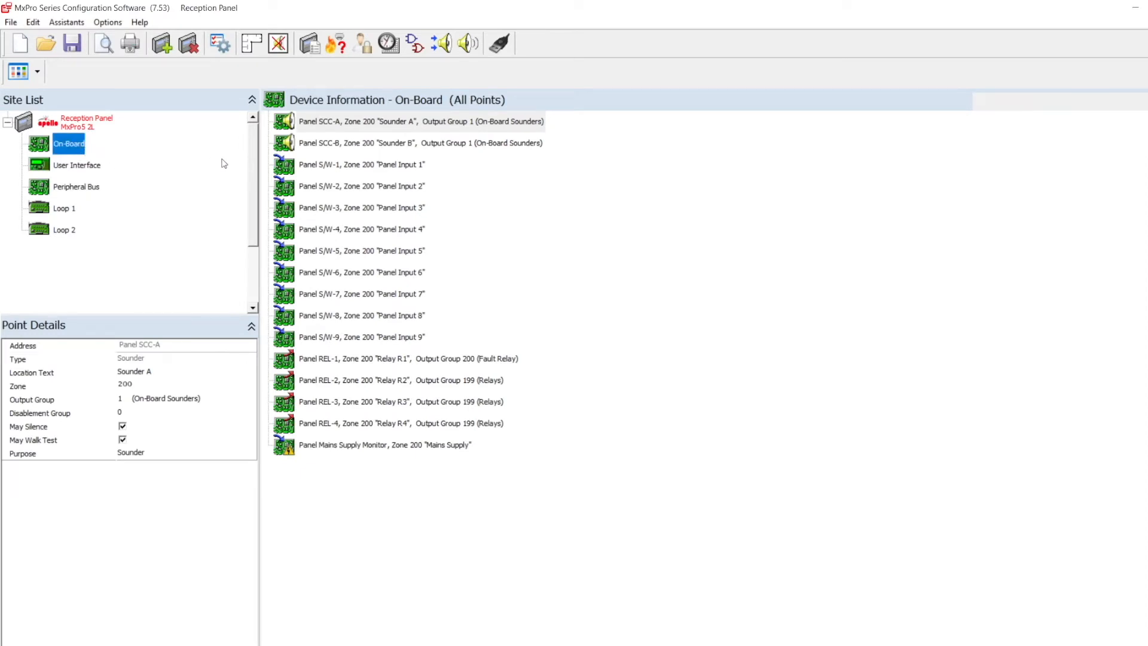
left_click(361, 272)
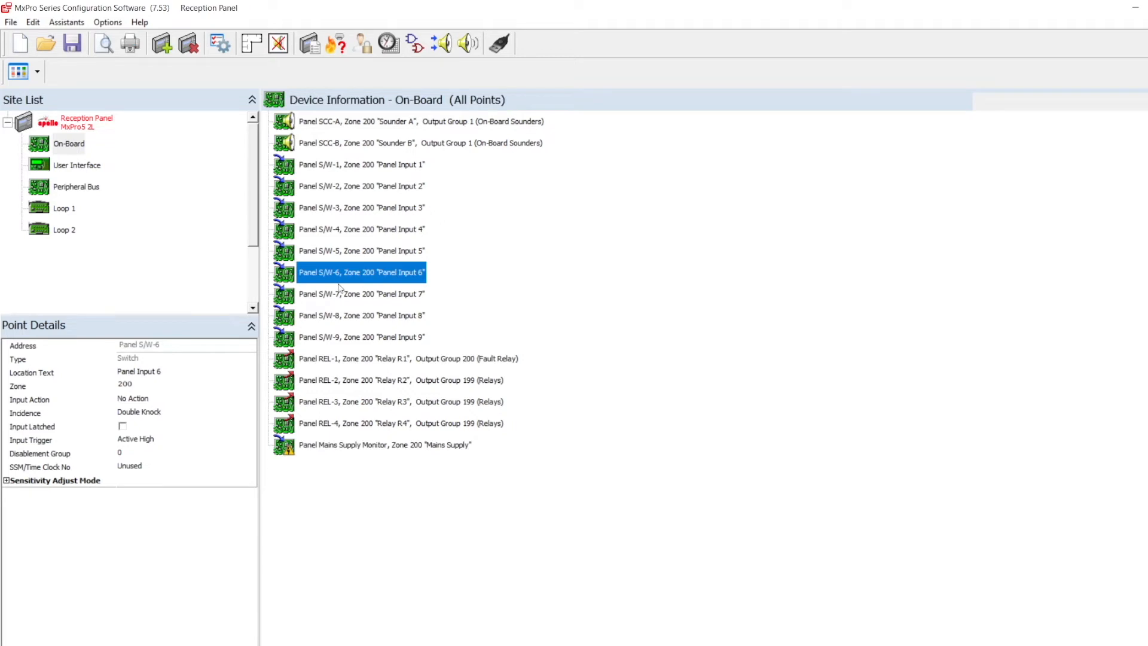
mouse_move(147, 403)
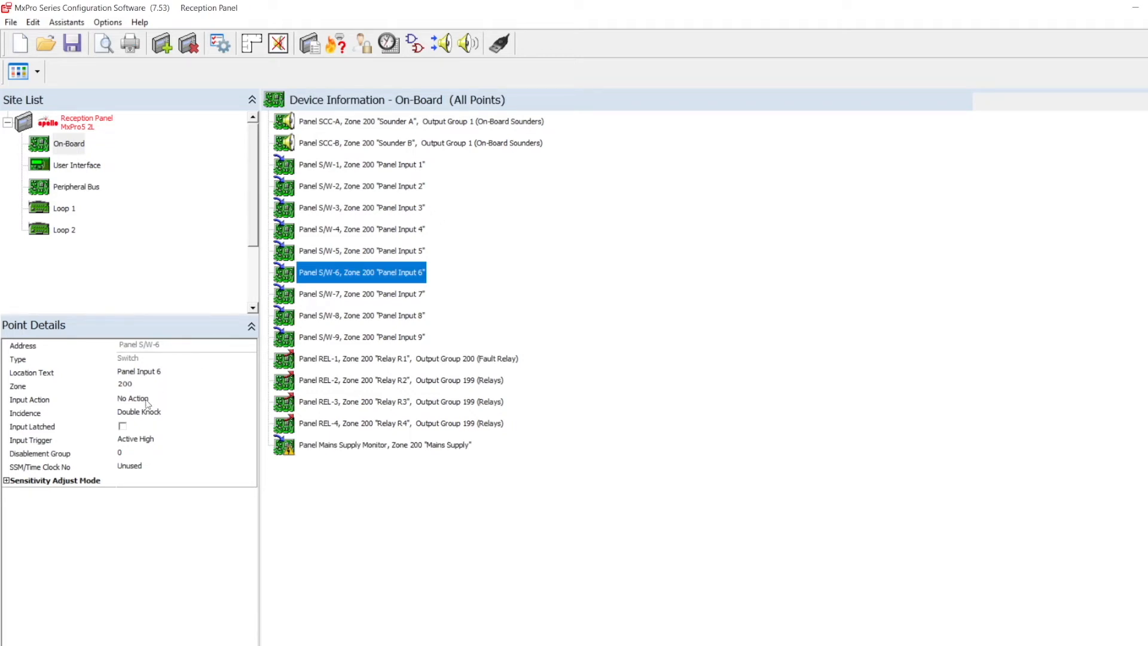
- Set Panel S/W-6's input action to Keylock instead of No Action
left_click(250, 399)
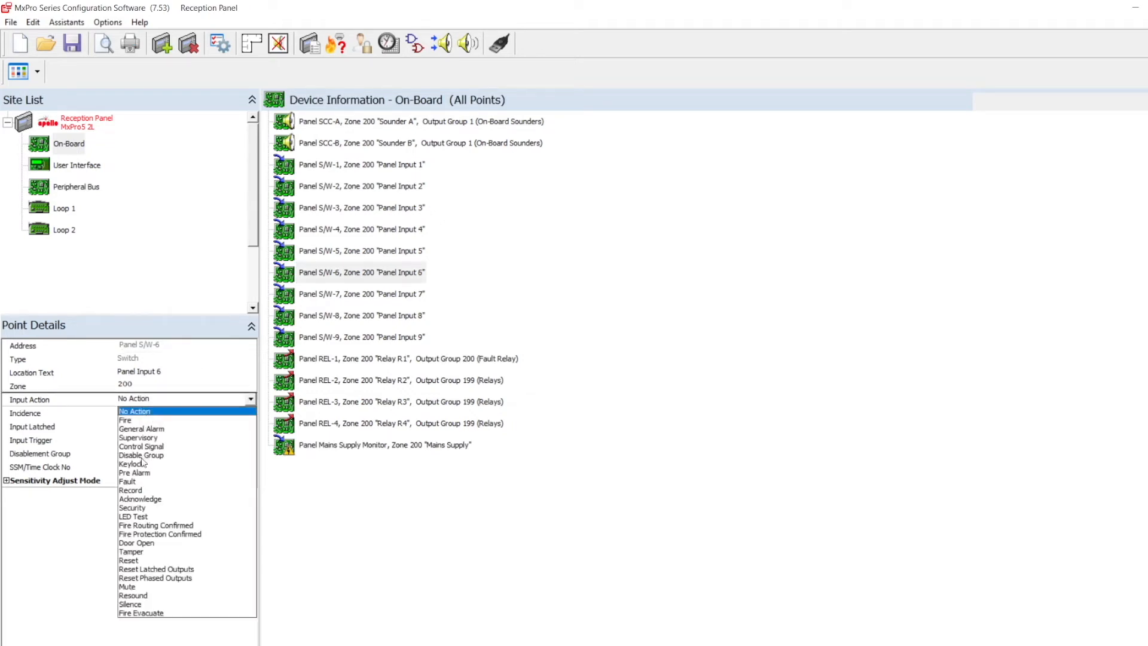
left_click(133, 464)
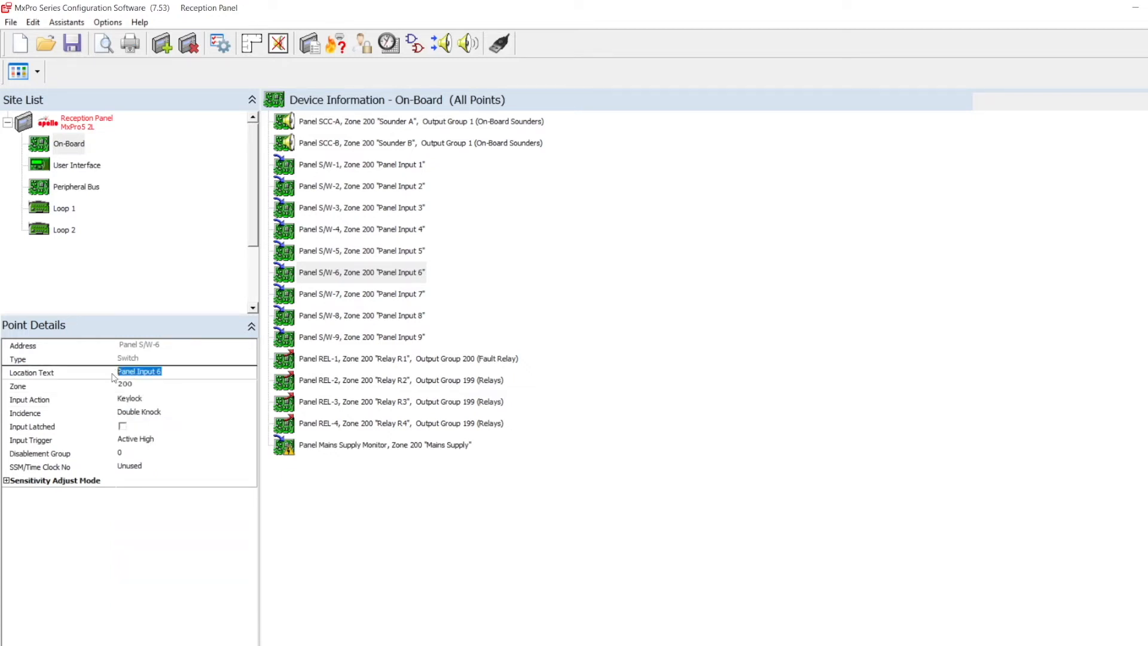
- Set Panel S/W-6's location text to 'Access enable' and apply it to the point list
type("Access e")
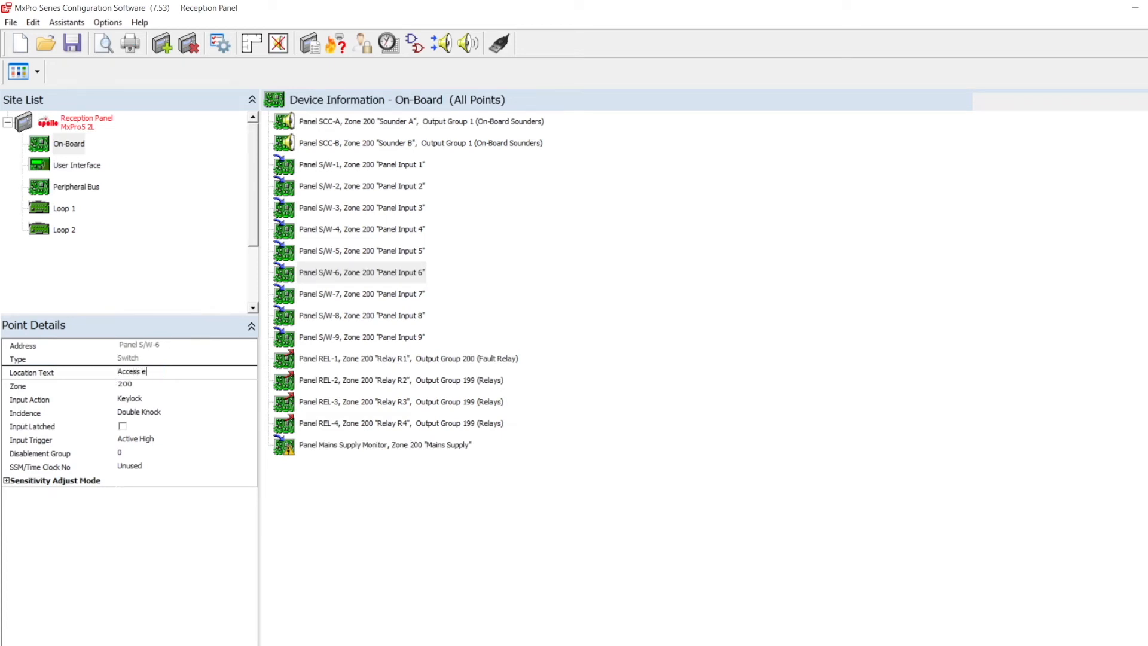
type("nable")
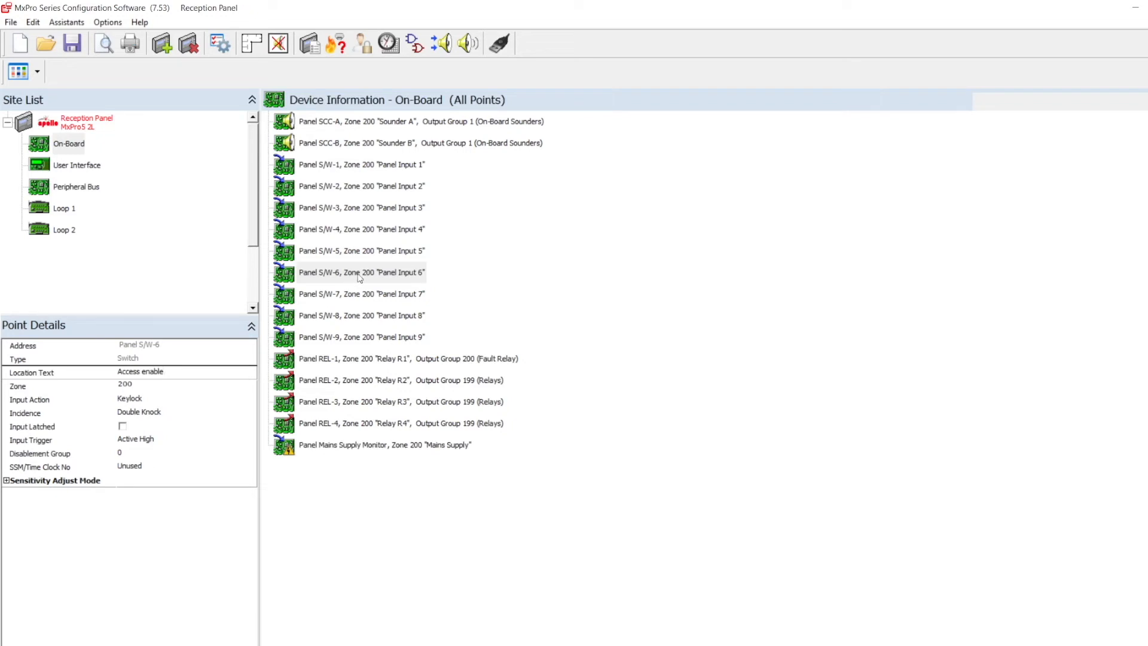
left_click(361, 273)
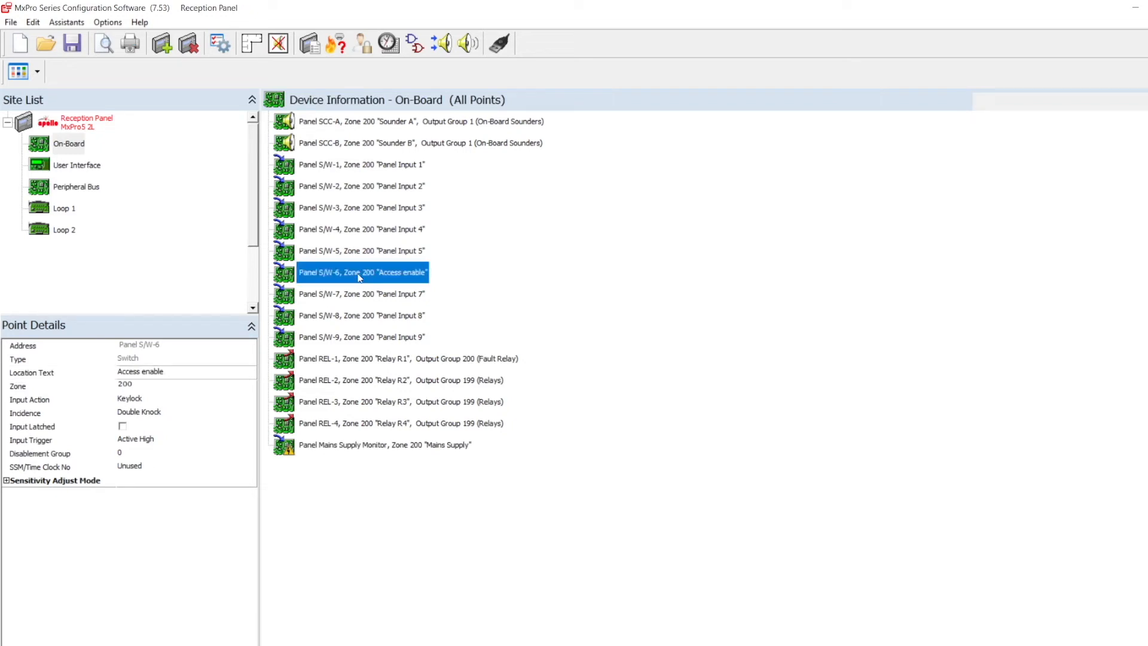